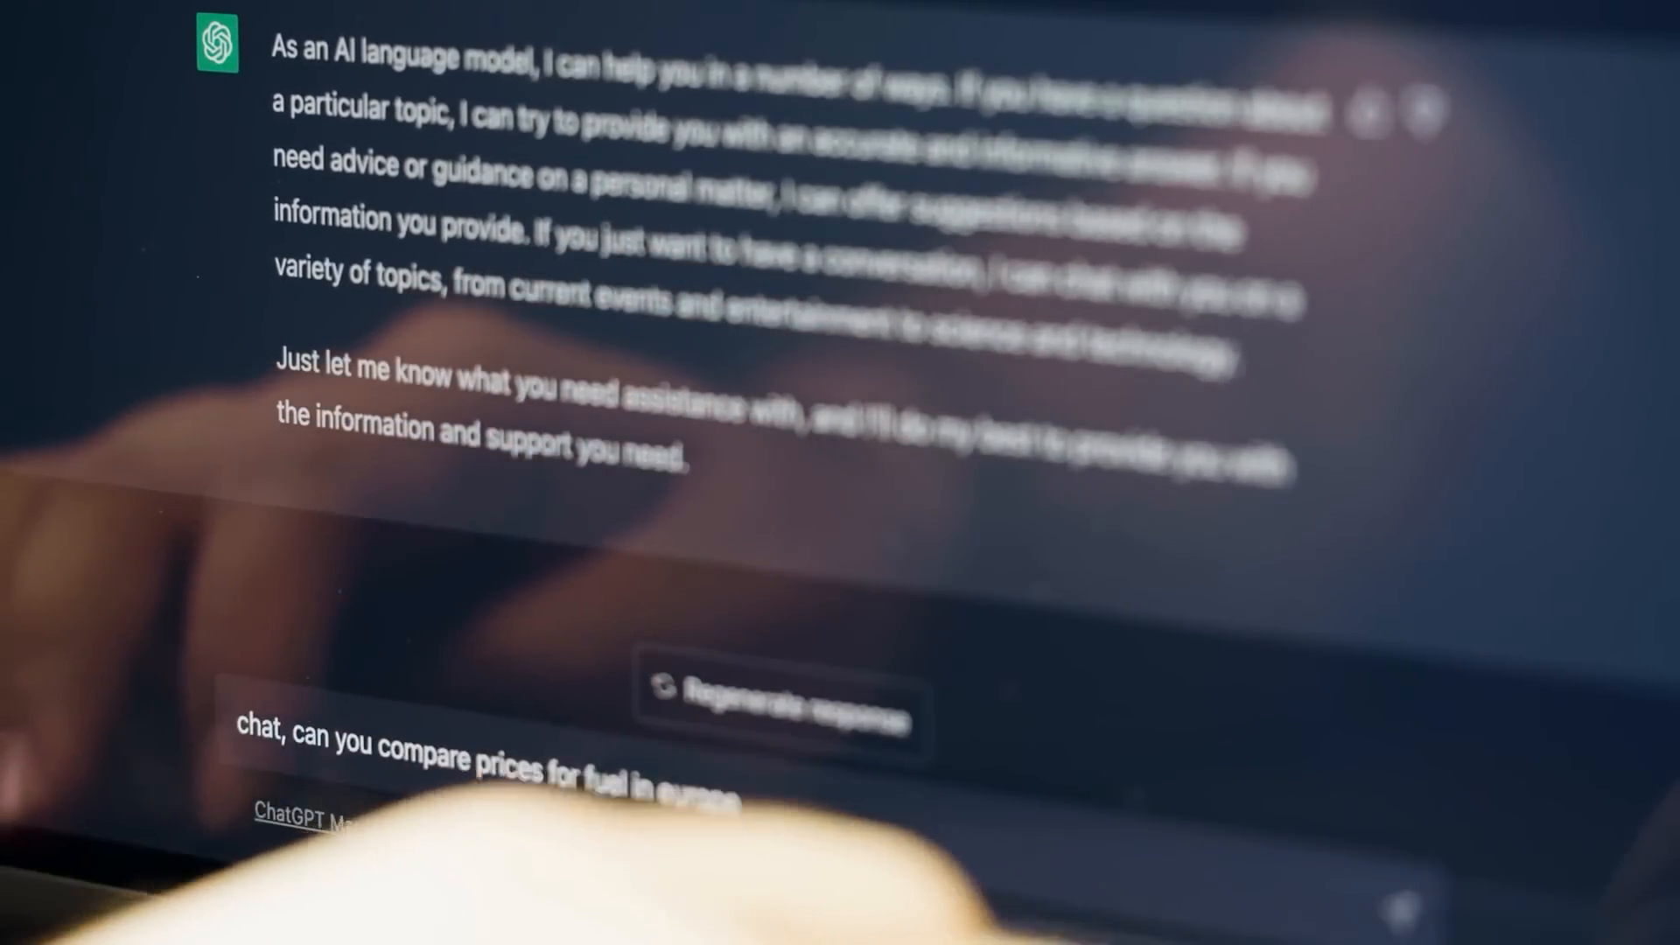
Regenerate the last answer to get a second version (2/2) about influencing real-world events.
click(770, 708)
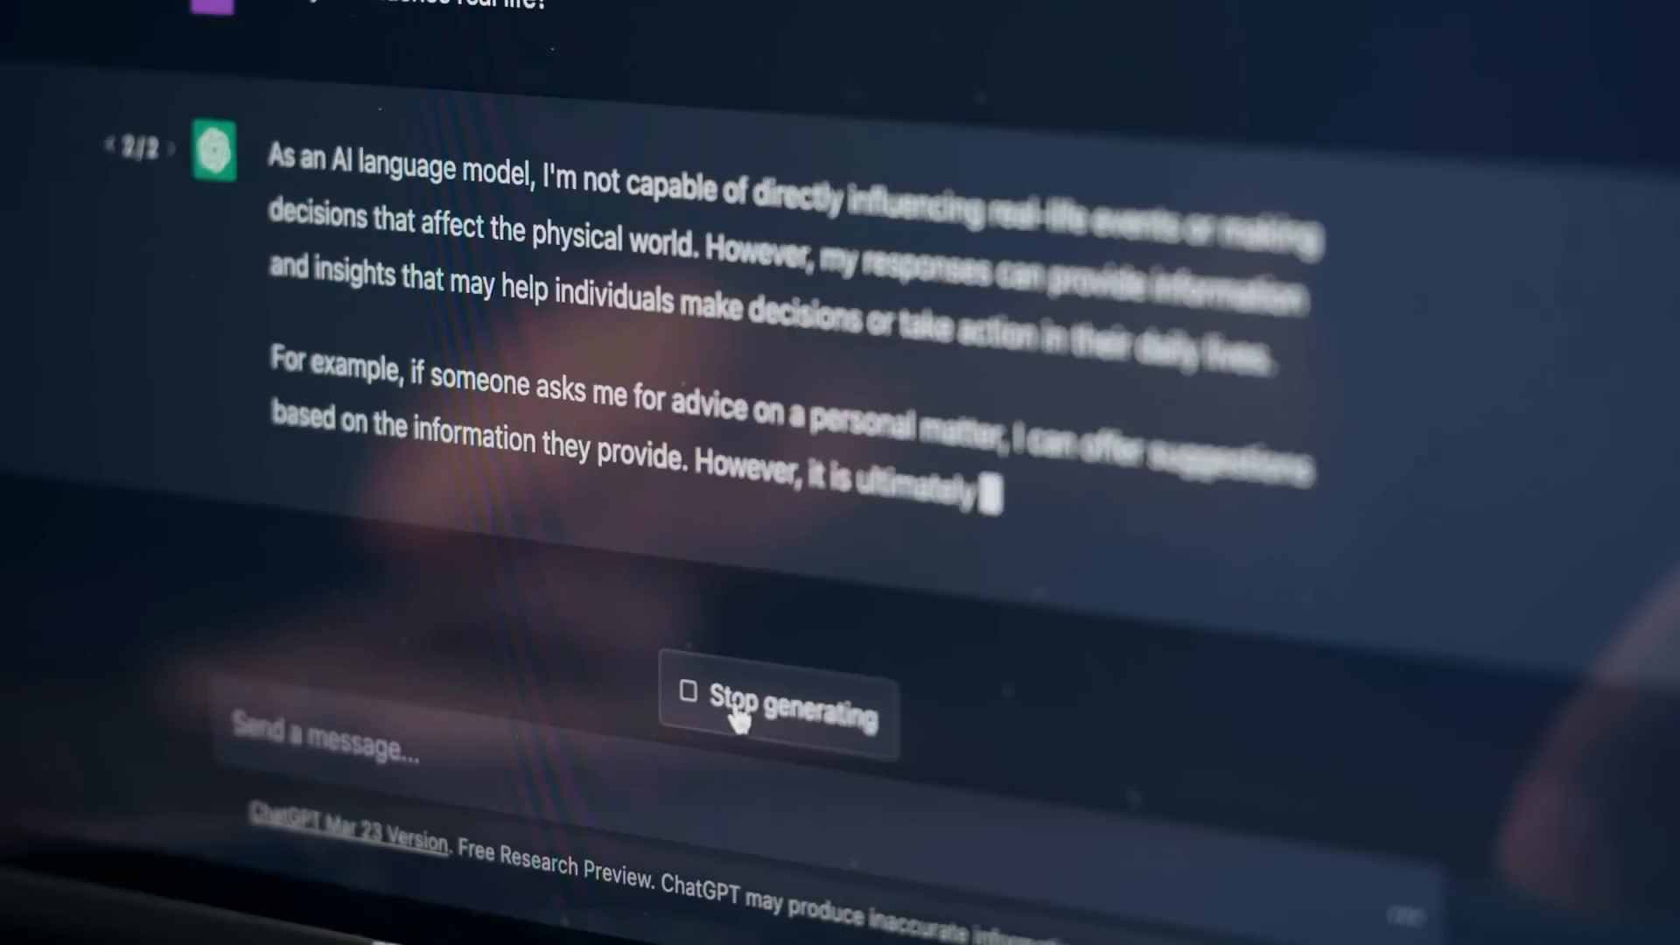